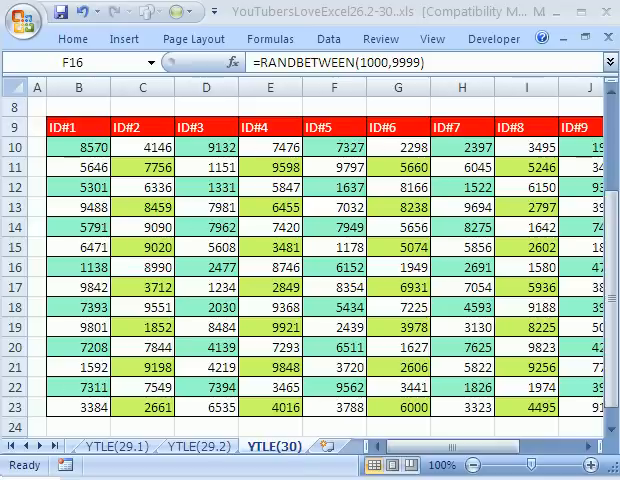
mouse_move(274, 456)
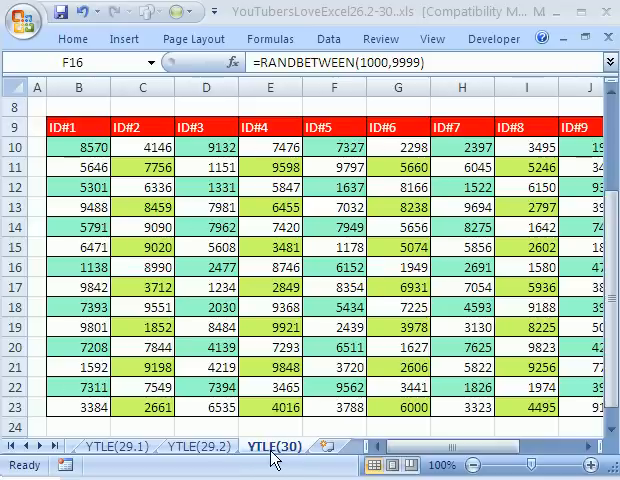
mouse_move(377, 307)
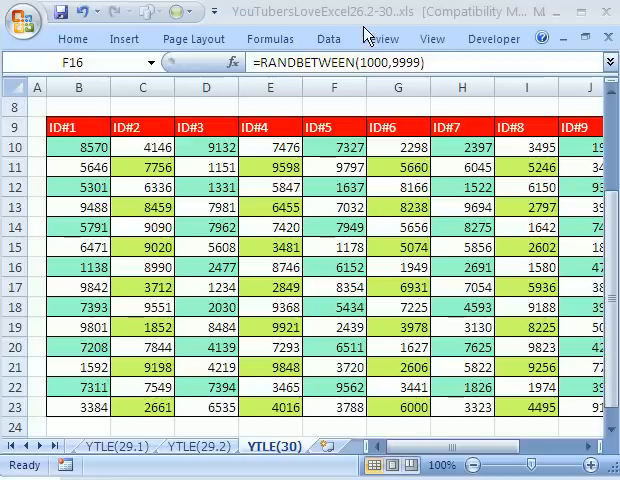
From cell F16, insert a blank column before ID#5 and a blank row 16 via Alt+I shortcuts
click(334, 267)
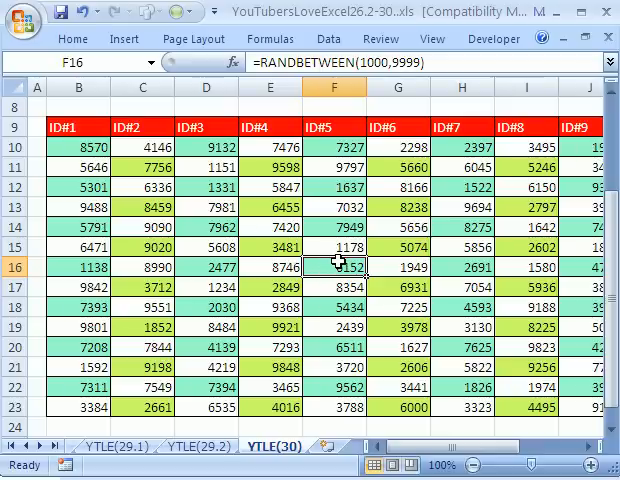
key(alt)
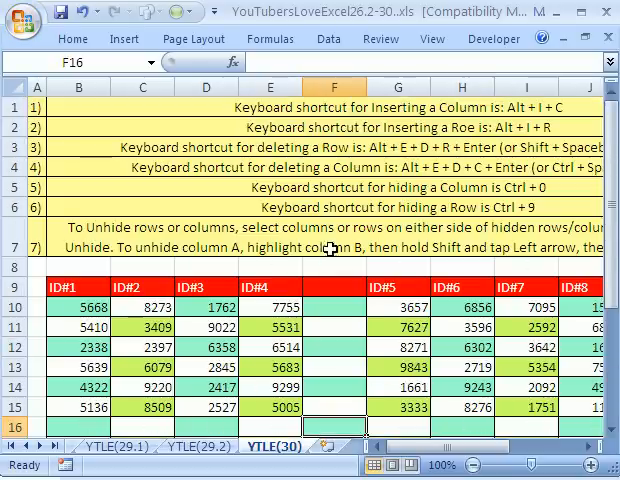
Delete the blank row 16 using Delete with the Entire row option
scroll(down, 3)
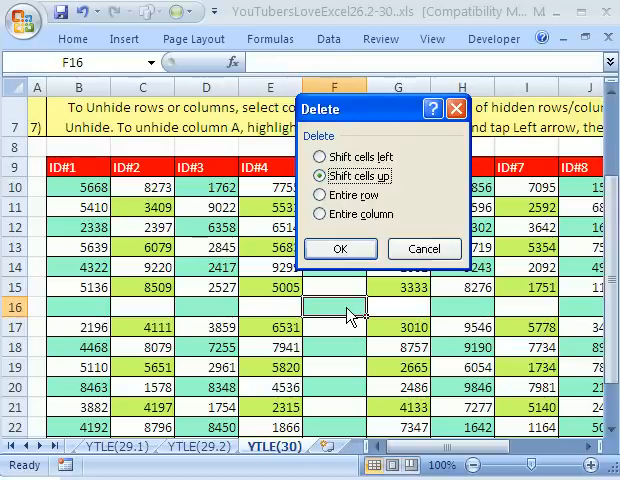
click(320, 195)
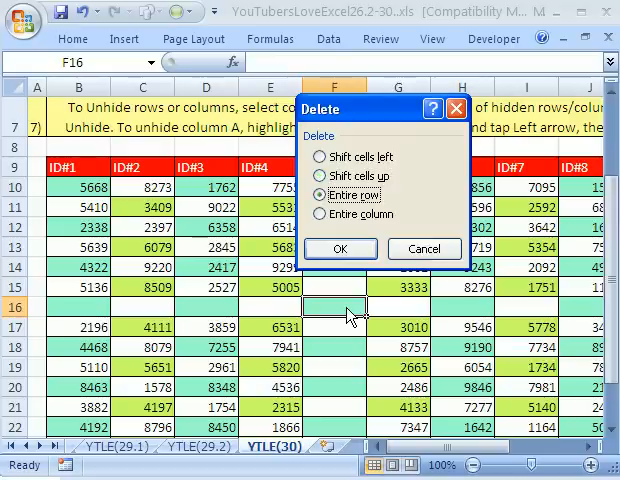
click(339, 248)
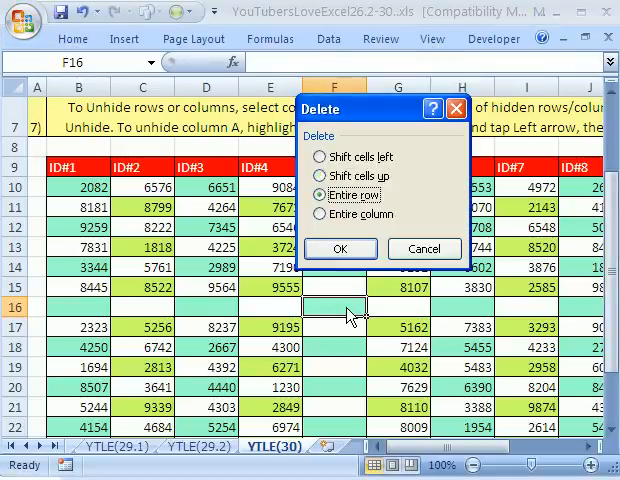
click(338, 248)
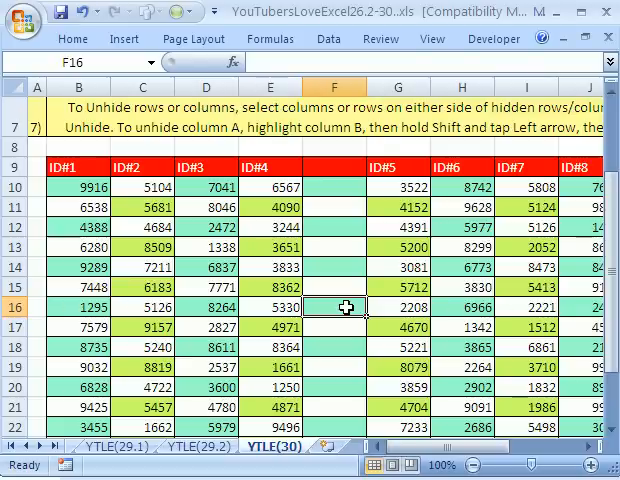
mouse_move(337, 377)
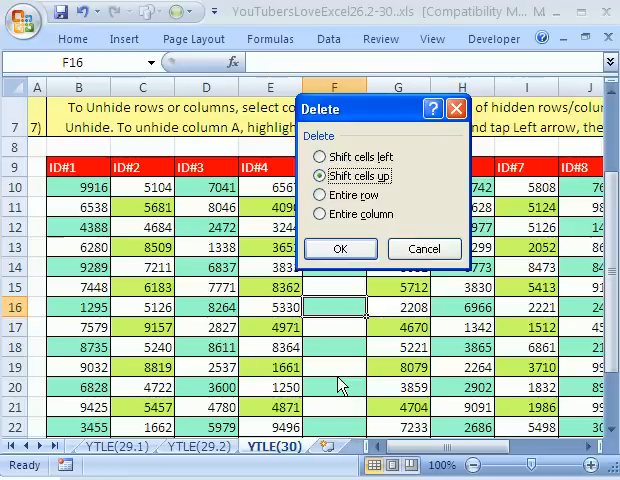
click(324, 214)
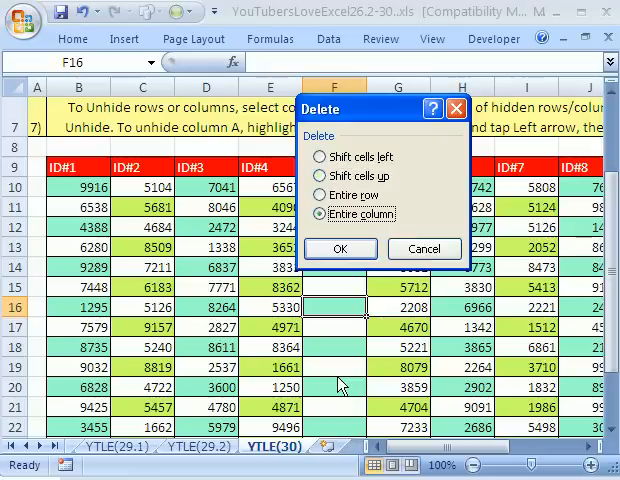
click(339, 248)
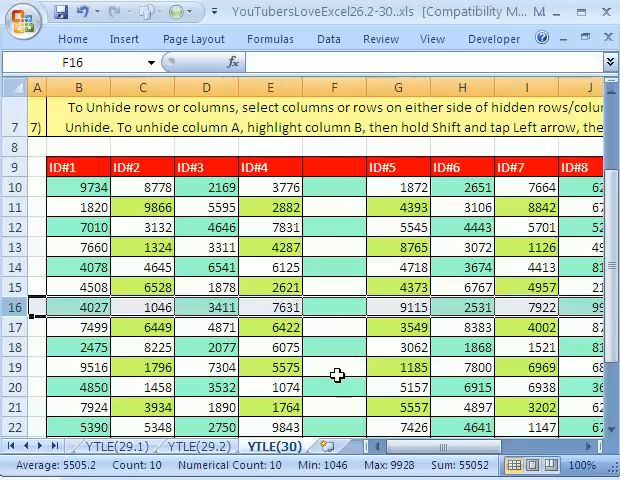
Select a cell in blank column F to start removing that column
click(333, 315)
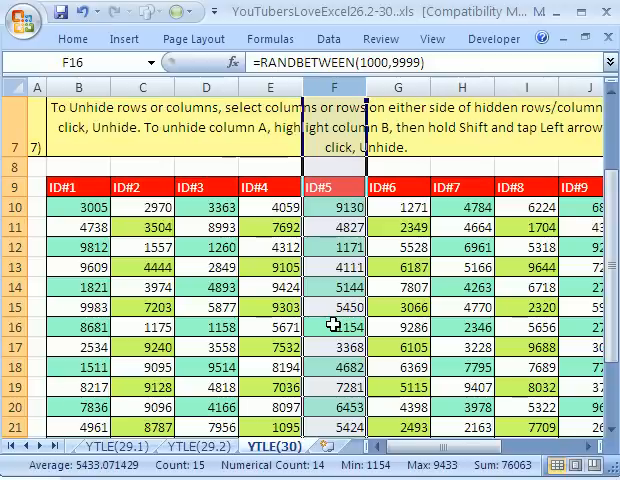
click(335, 345)
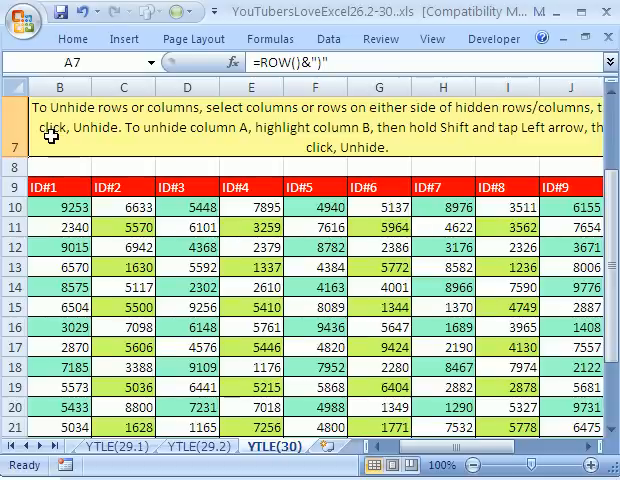
mouse_move(141, 157)
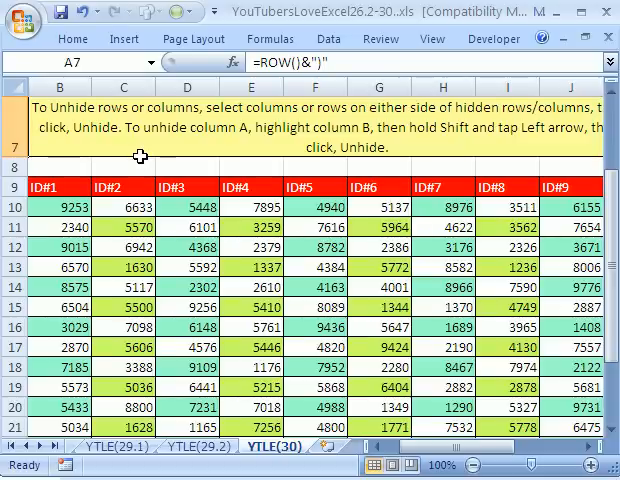